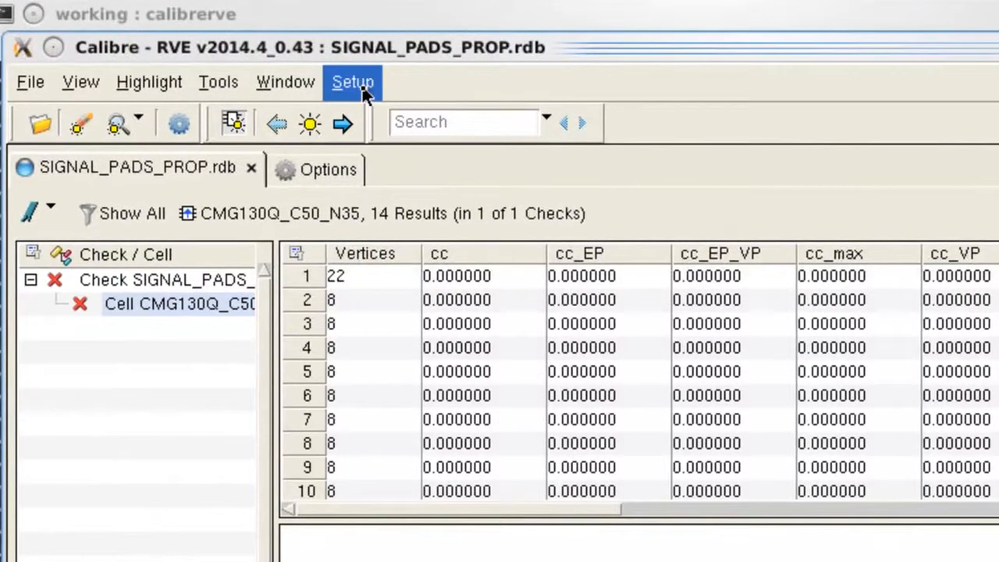
Open Setup > Options to show the Highlighting settings, including zoom to highlights by 0.7.
click(352, 82)
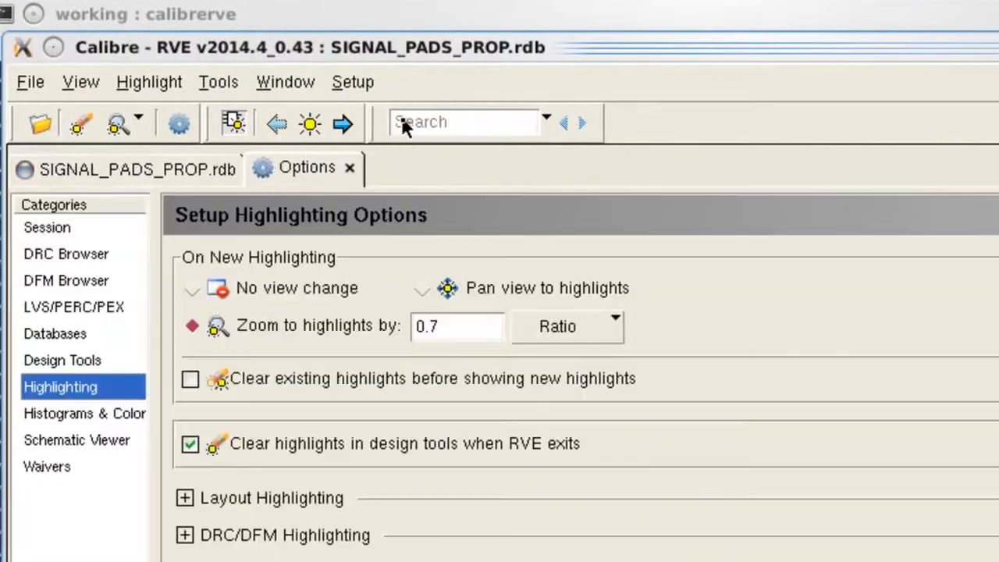